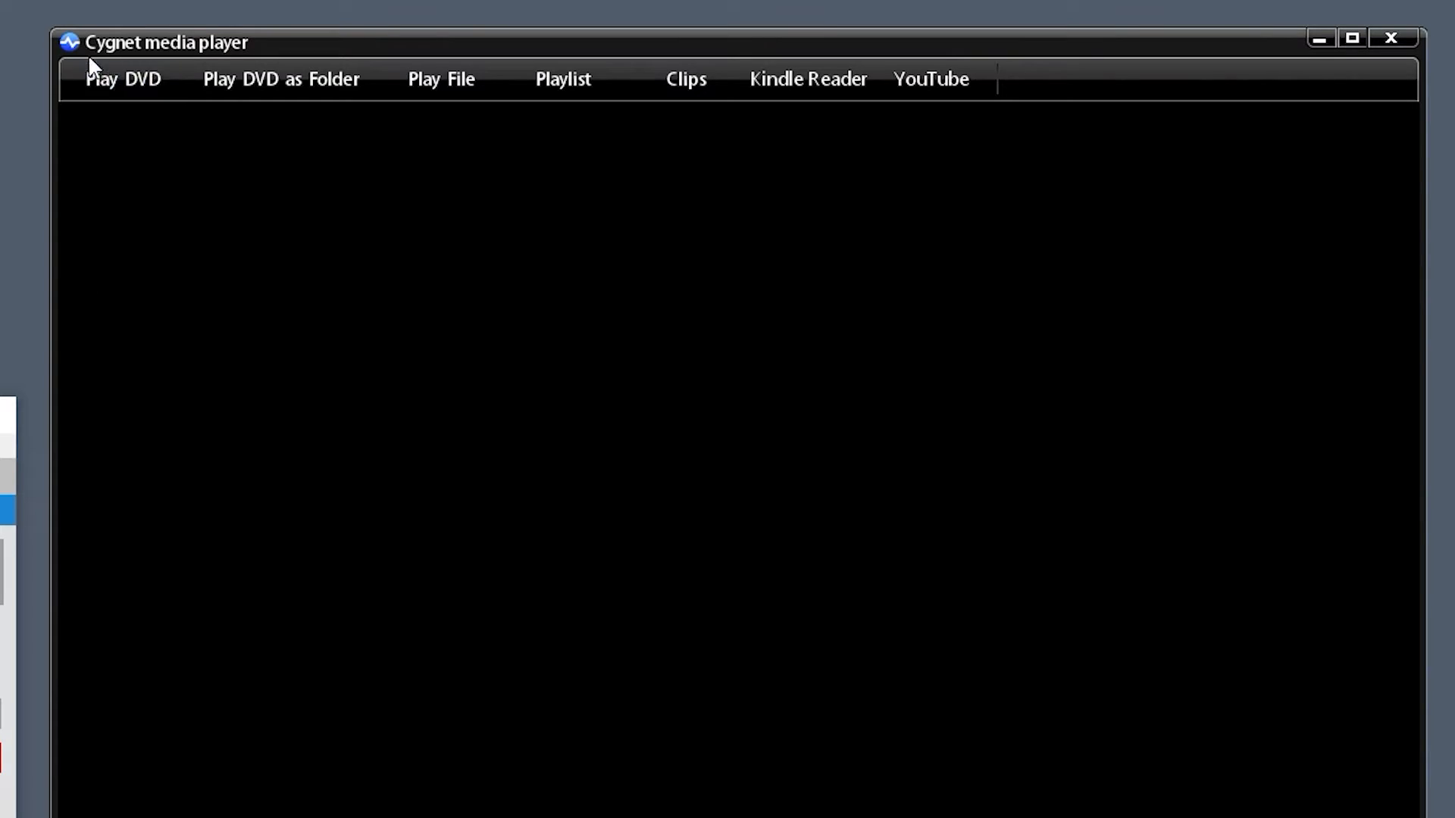
pyautogui.moveTo(522, 166)
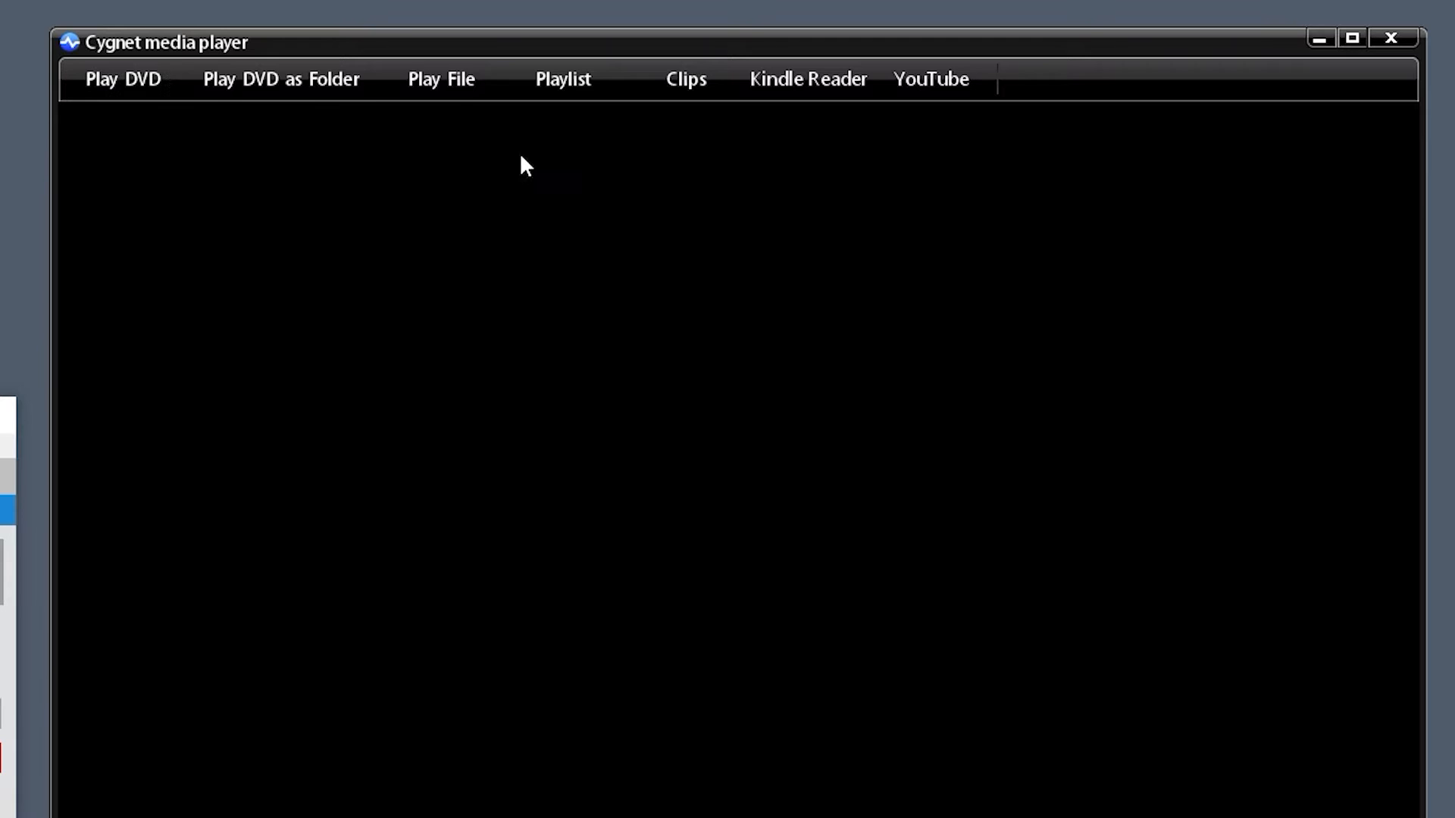
pyautogui.moveTo(562, 79)
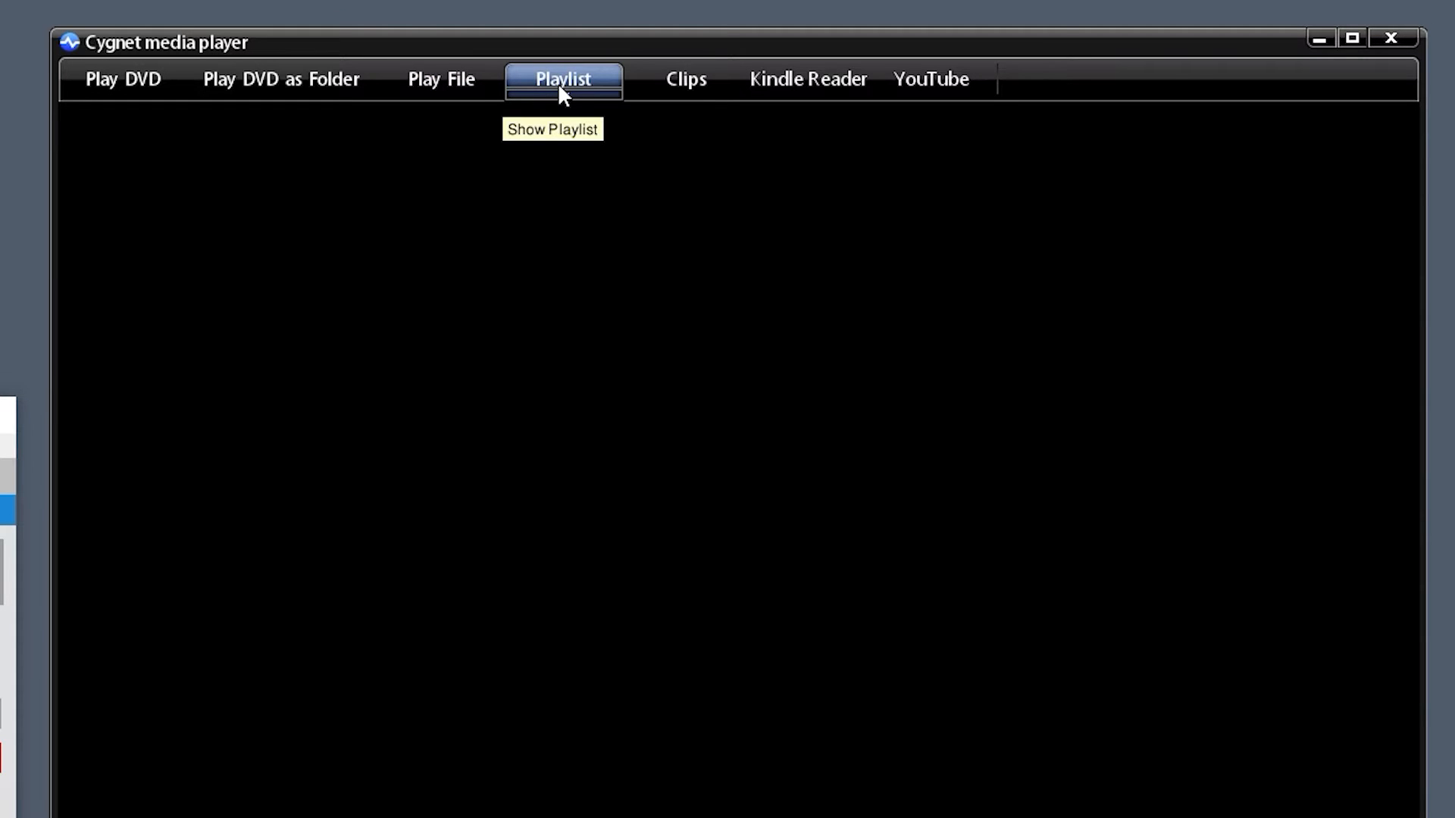
# Browse the Cygnet toolbar menus before settling on the video-clip library
pyautogui.click(685, 79)
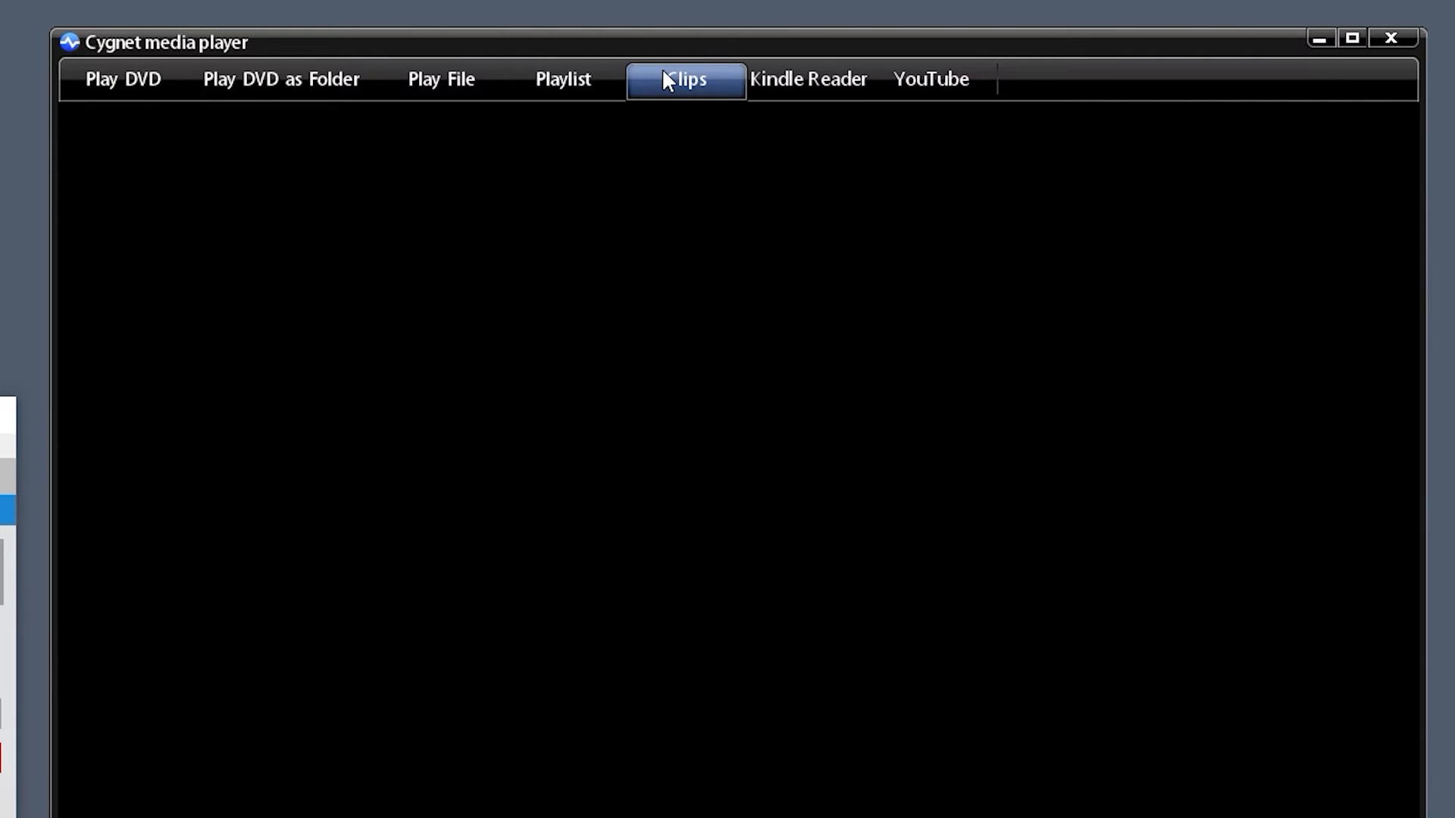
pyautogui.click(929, 80)
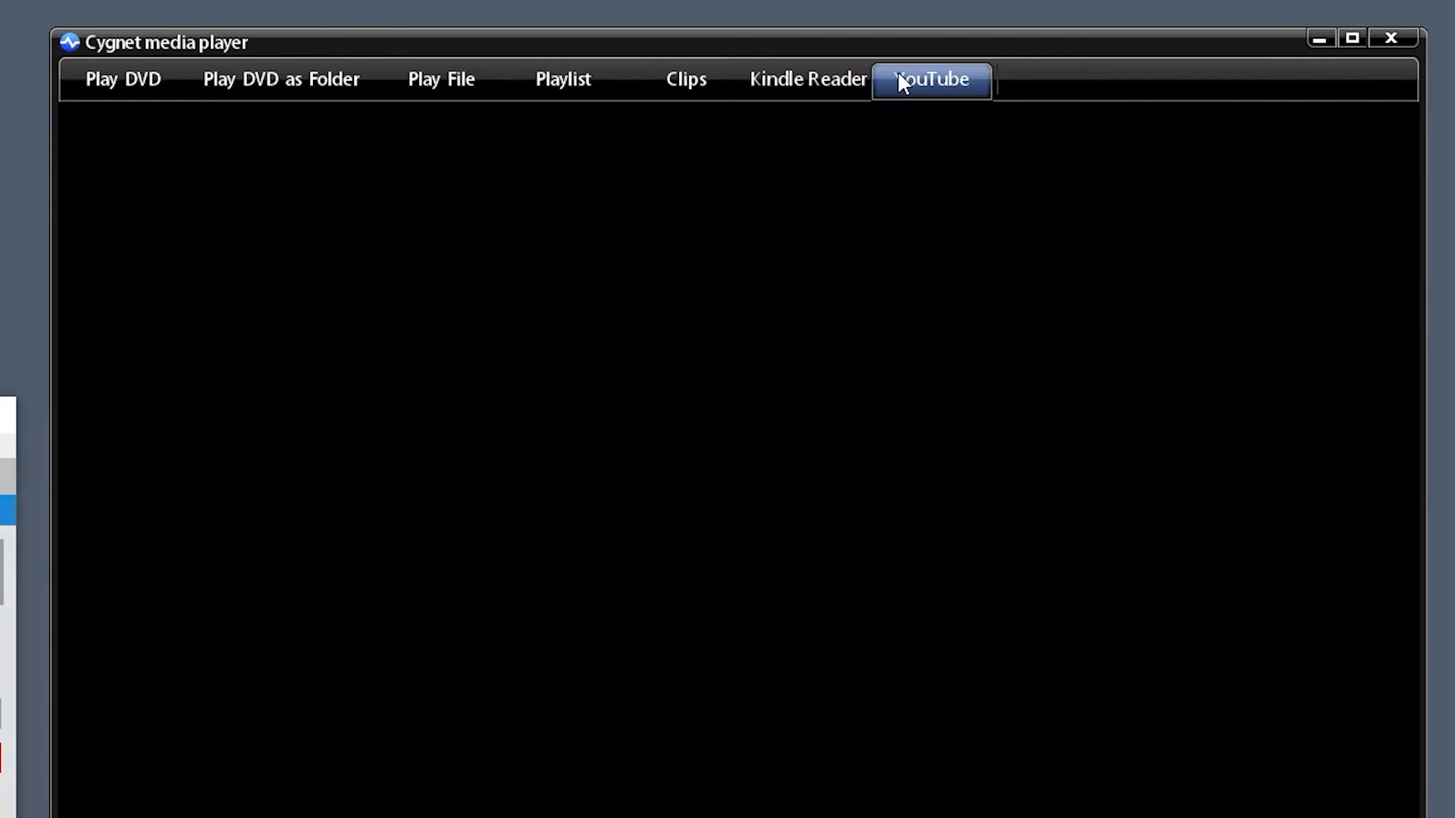
pyautogui.moveTo(284, 121)
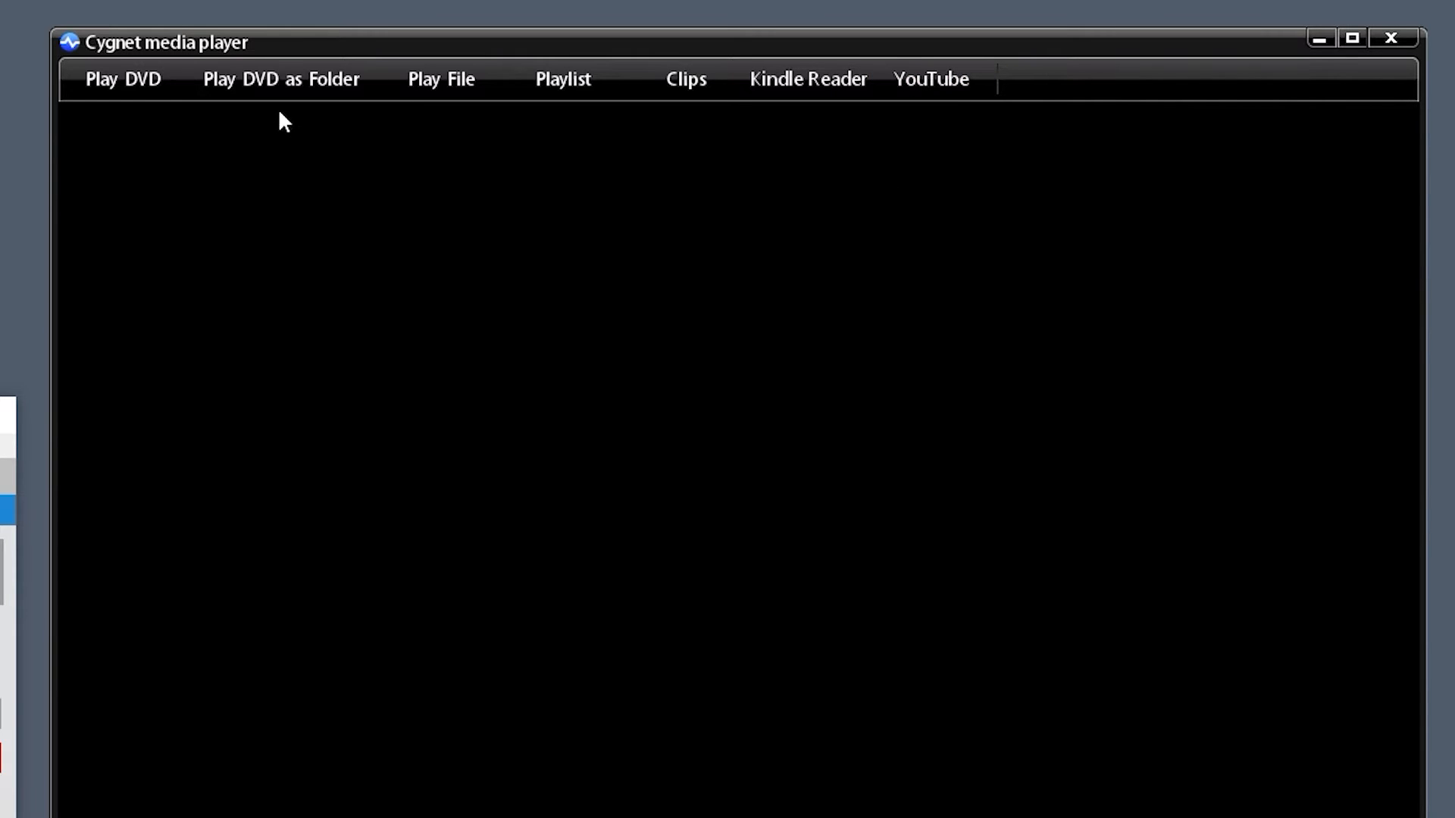
pyautogui.moveTo(280, 79)
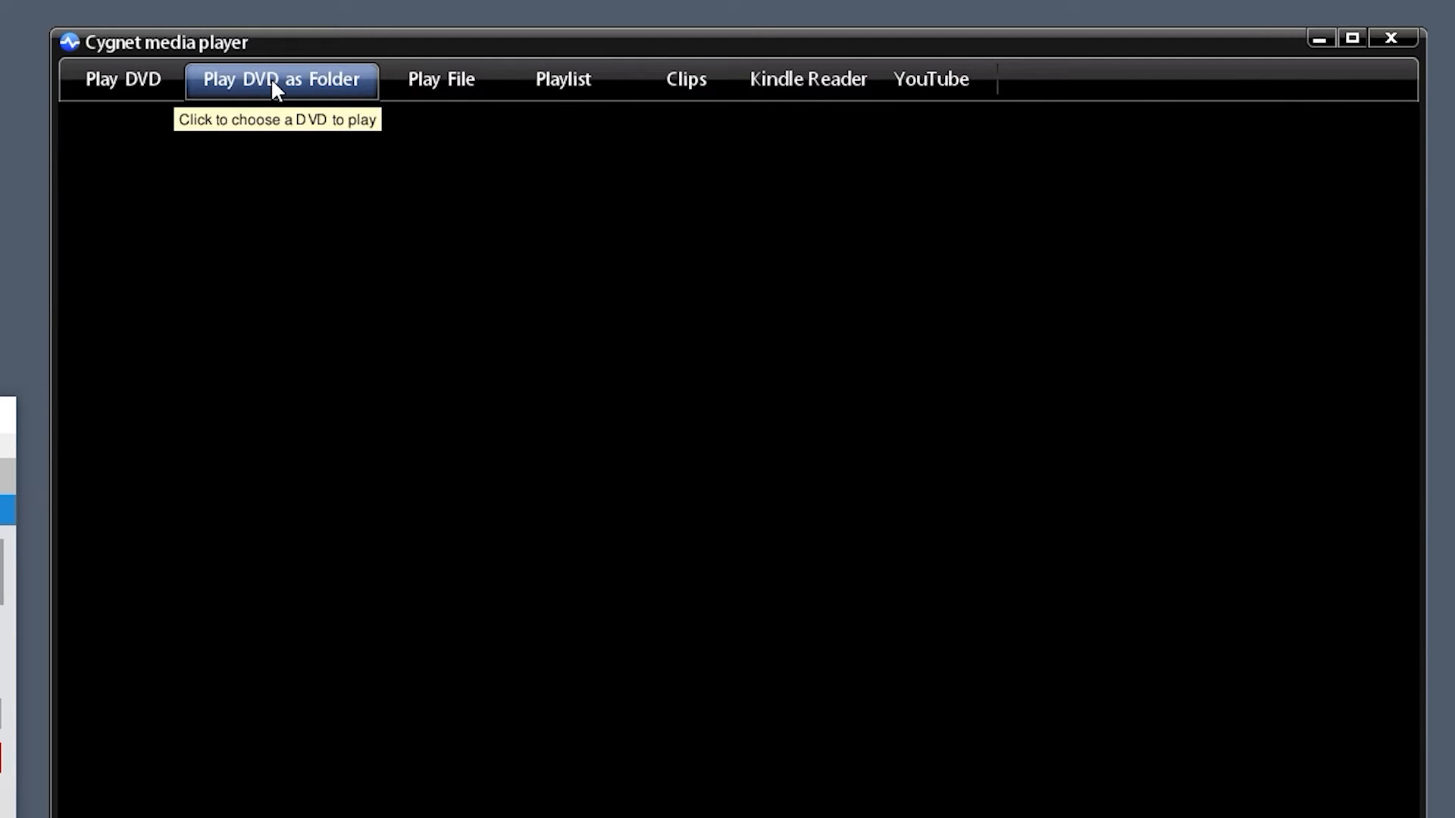
pyautogui.click(280, 80)
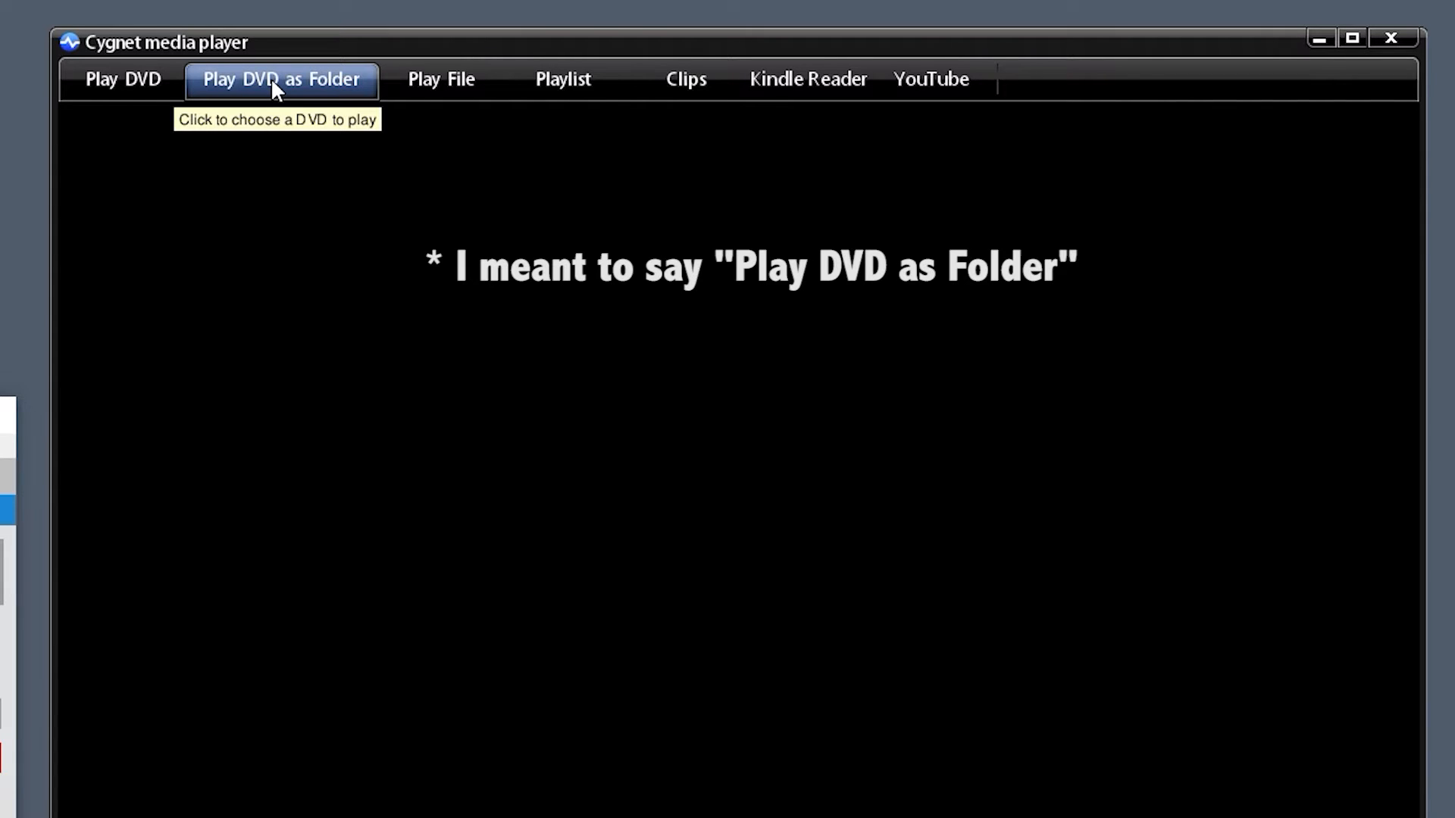
pyautogui.moveTo(262, 92)
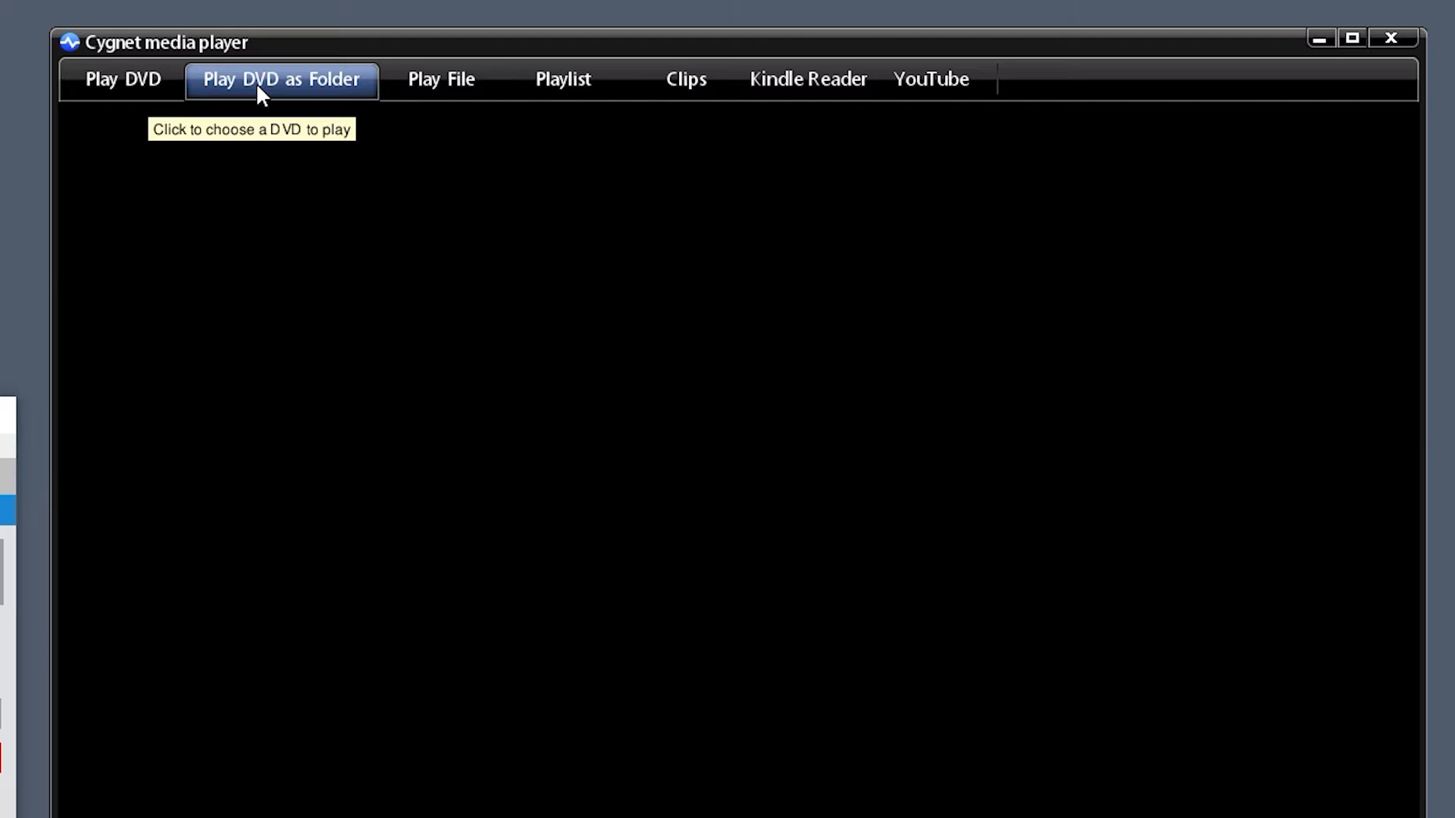
pyautogui.click(684, 79)
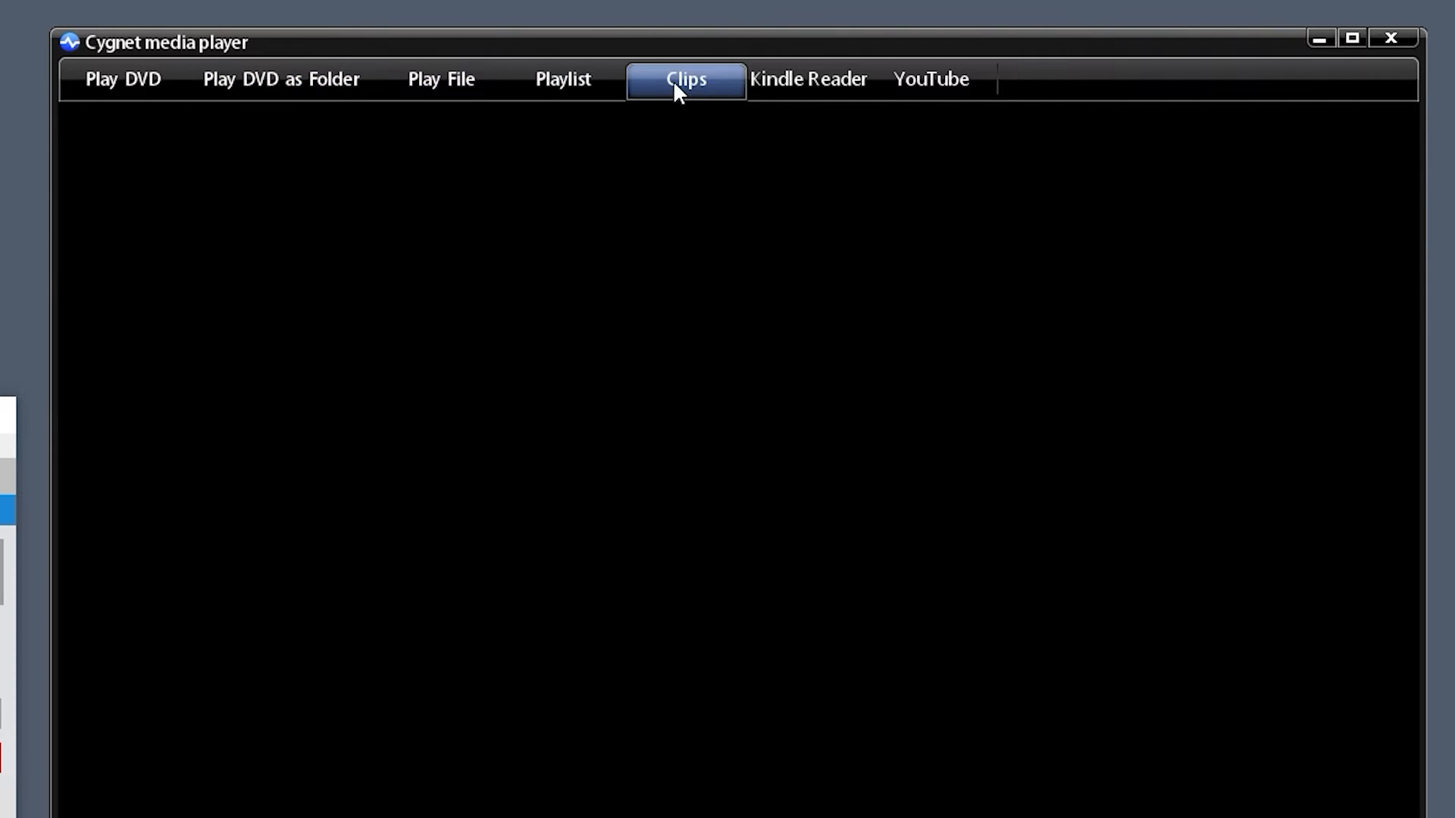
# Load the Tropical Ocean clip from the Select a Video Clip gallery as feedback
pyautogui.click(685, 79)
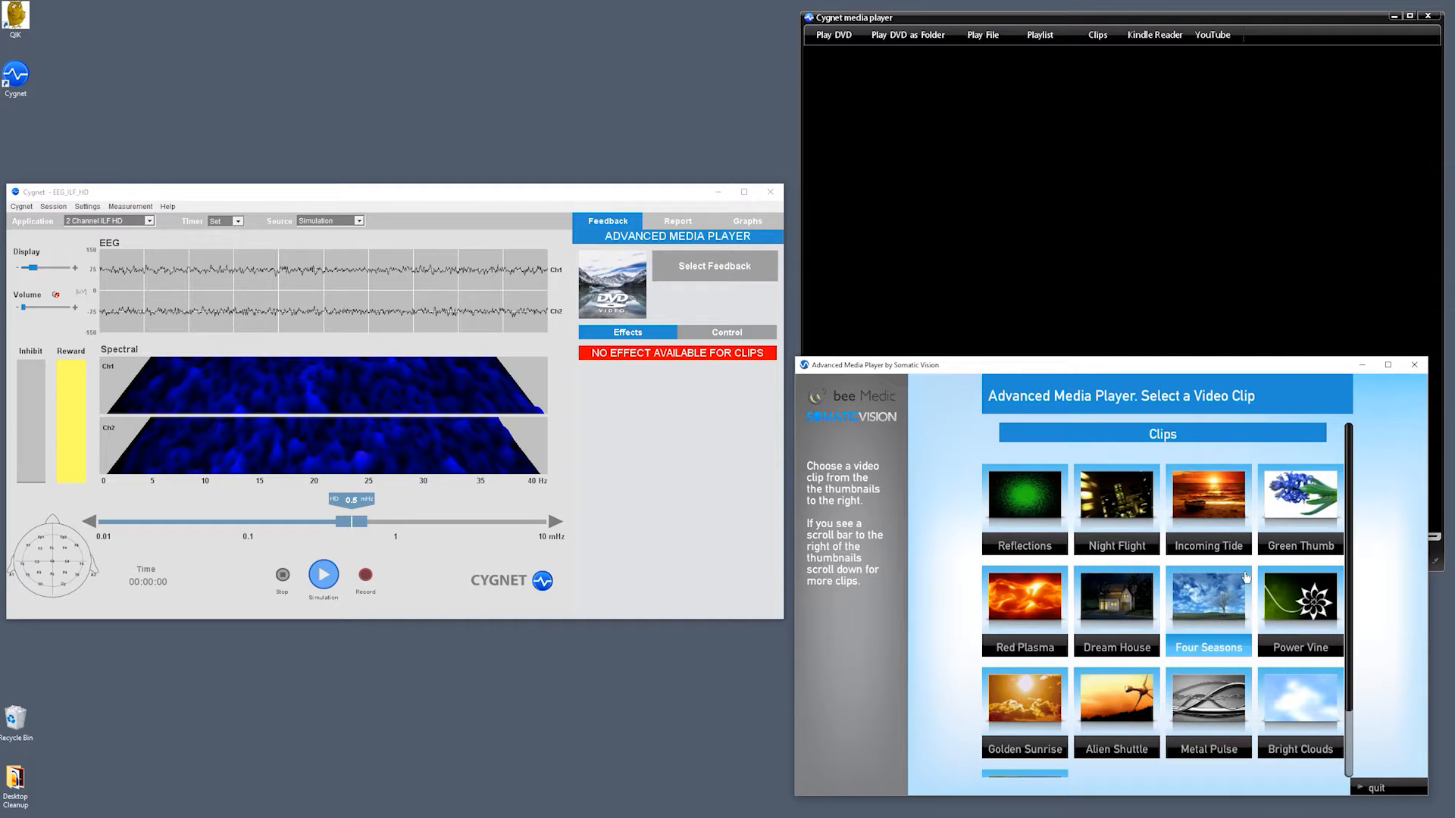
pyautogui.scroll(-3)
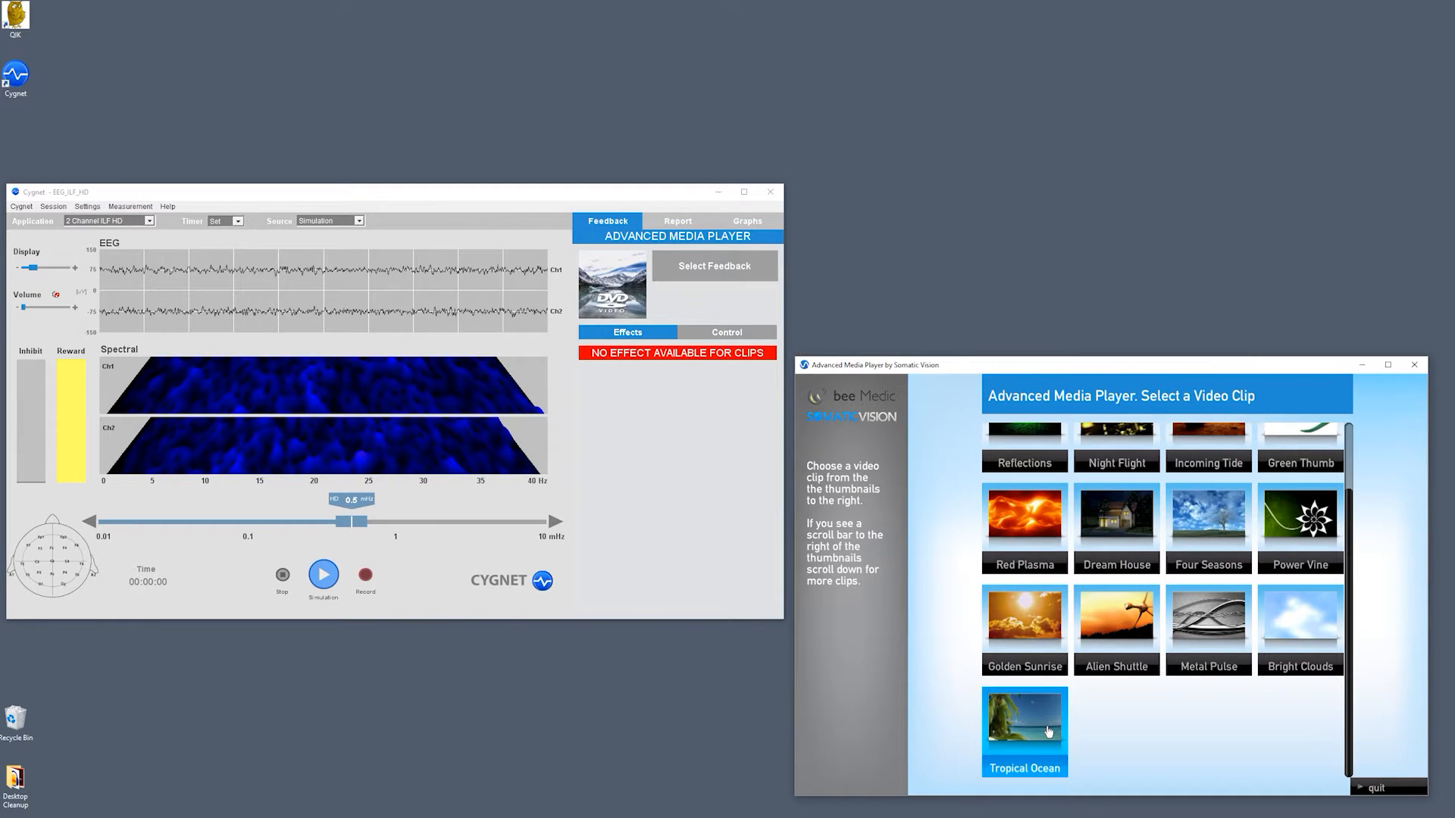
pyautogui.click(1023, 729)
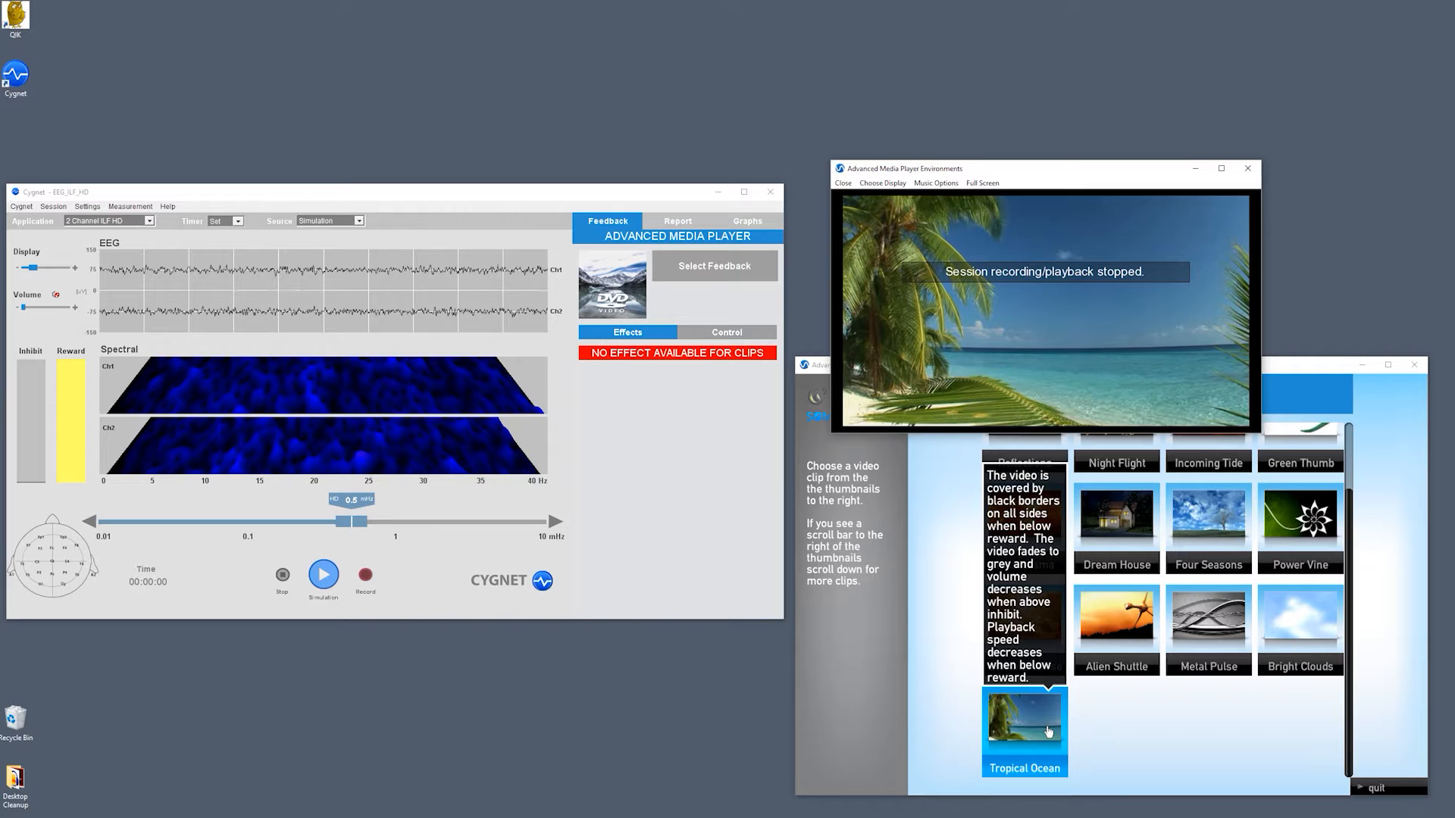